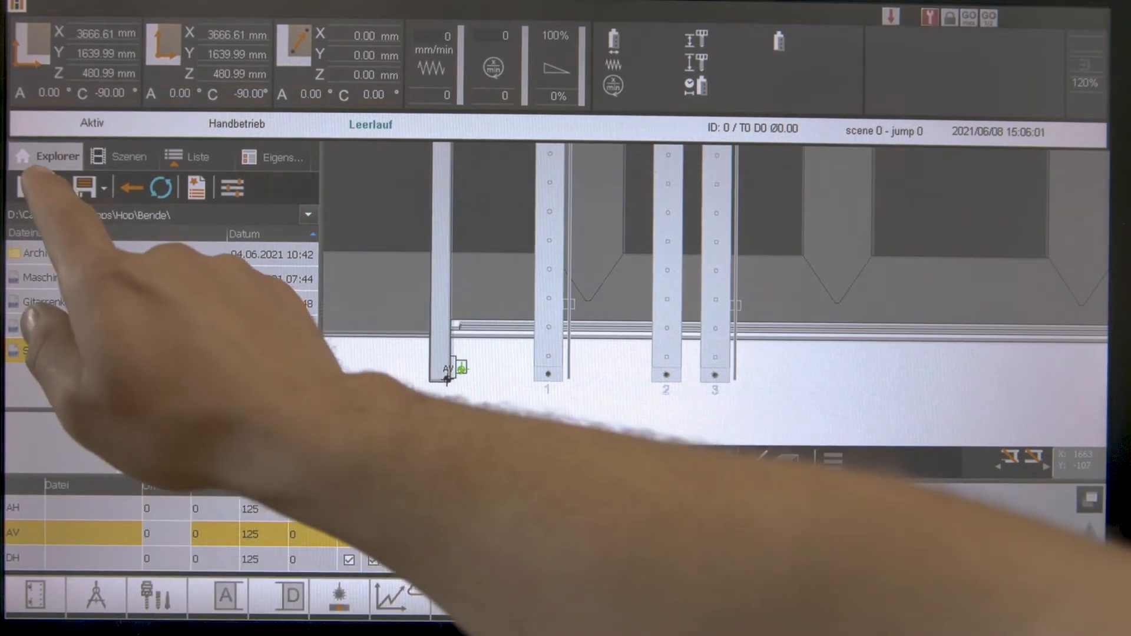
Save the suction cup assignment as Schrankseite1.jlx in the JOBS folder
left_click(82, 187)
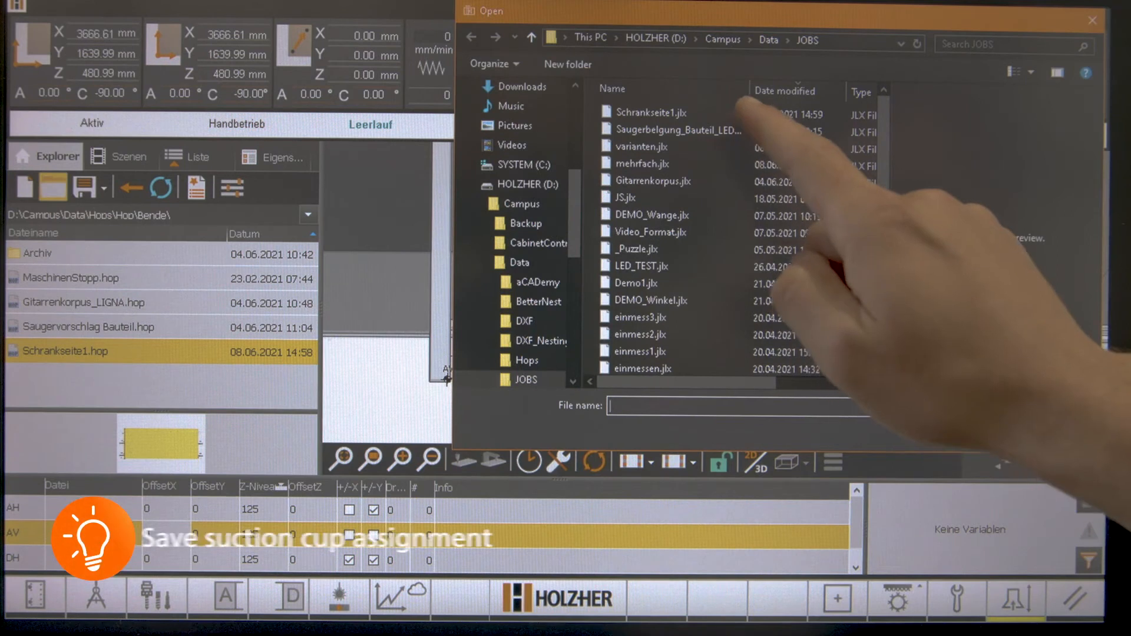
left_click(649, 112)
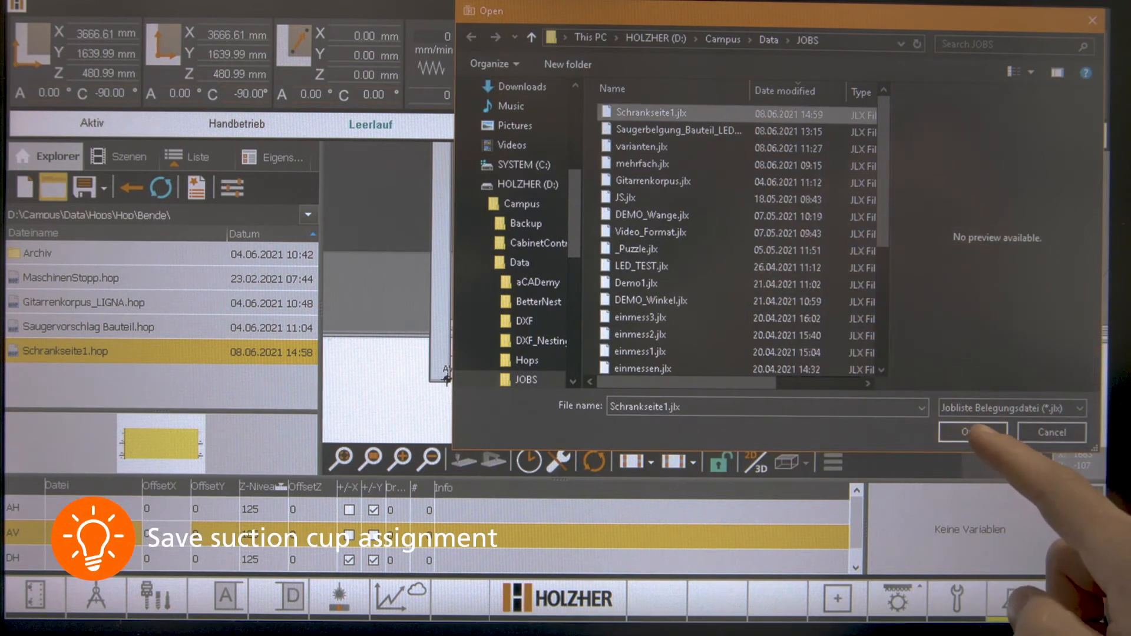